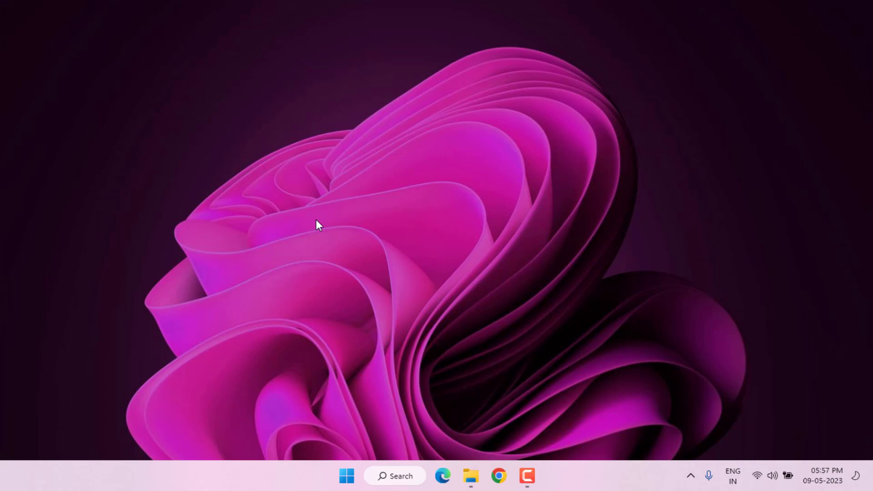
mouse_move(312, 197)
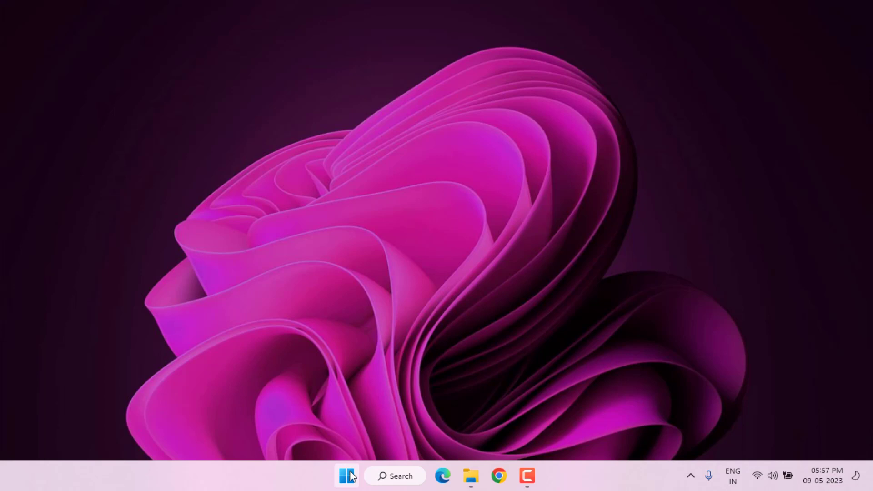
- Launch Settings from Start and go to the Apps category
click(346, 476)
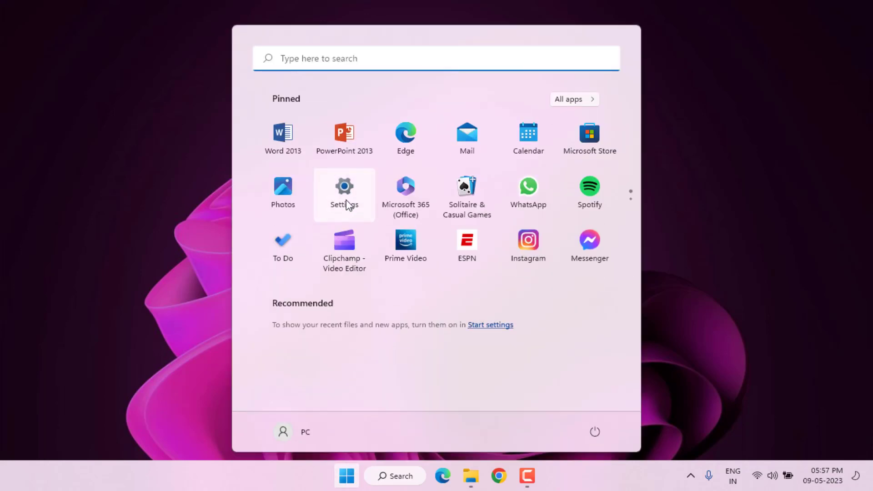
click(344, 186)
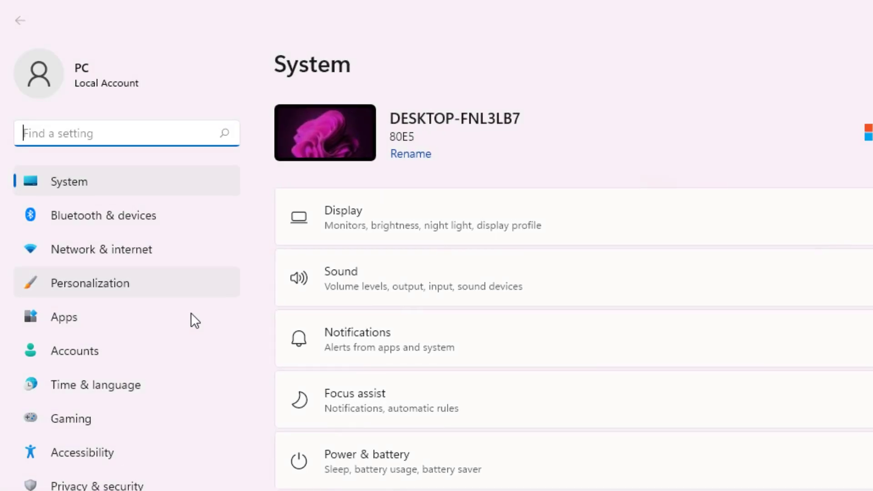
mouse_move(95, 328)
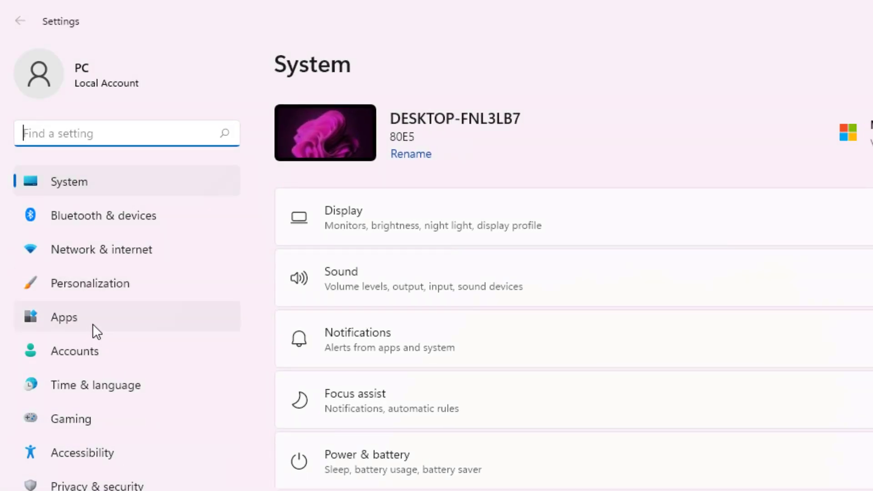
click(64, 317)
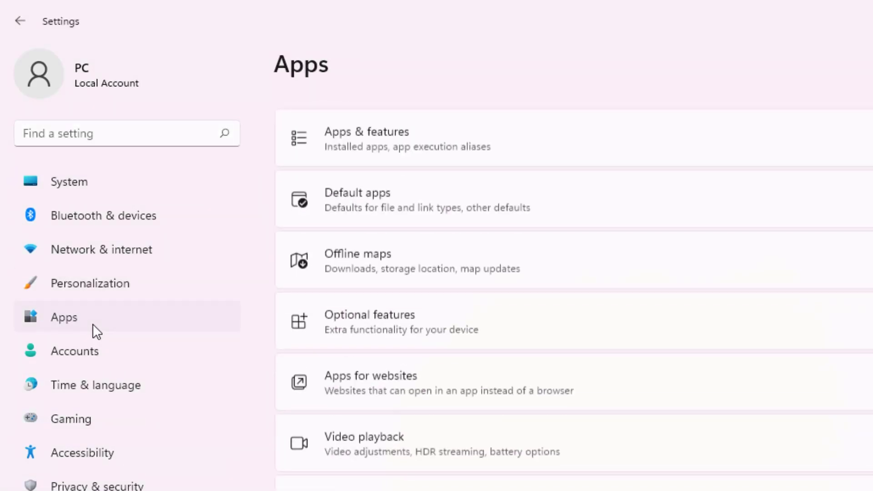
scroll(up, 3)
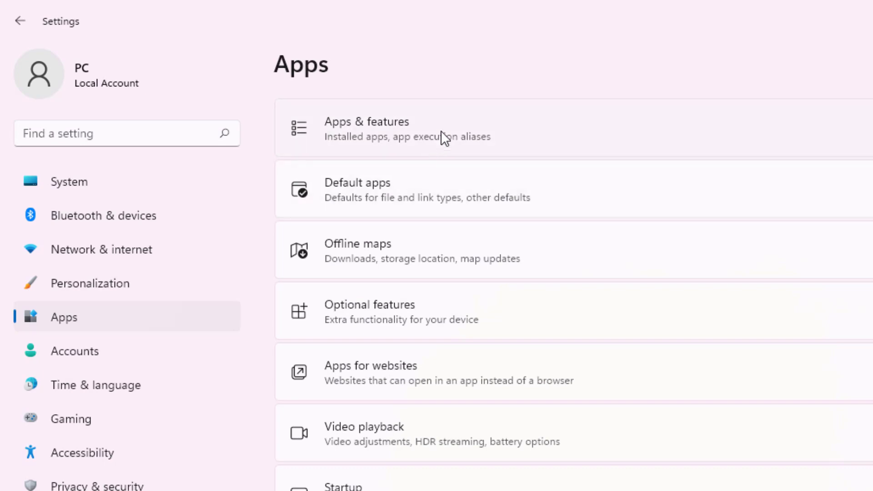
- From Apps & features, open Microsoft Store's advanced options
click(367, 128)
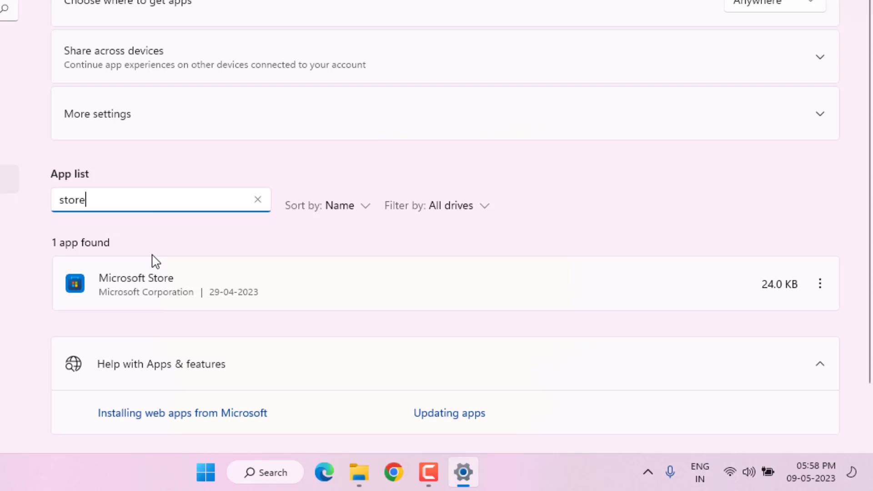
mouse_move(820, 283)
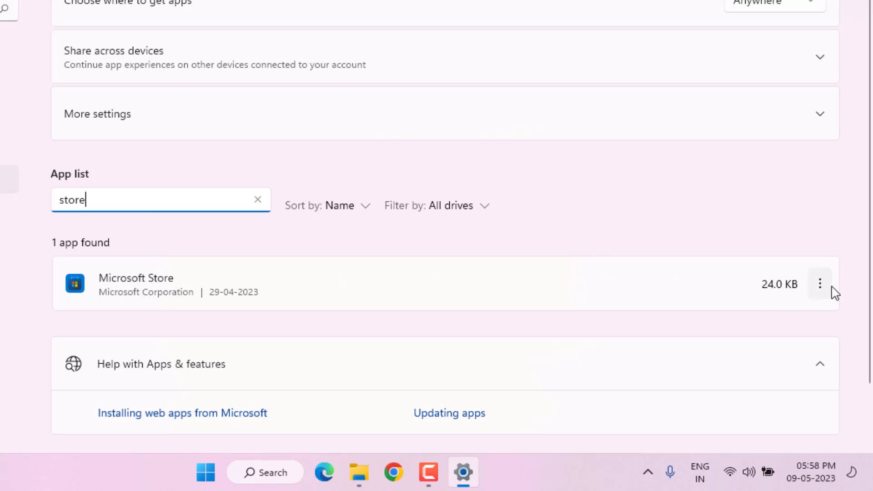
click(819, 284)
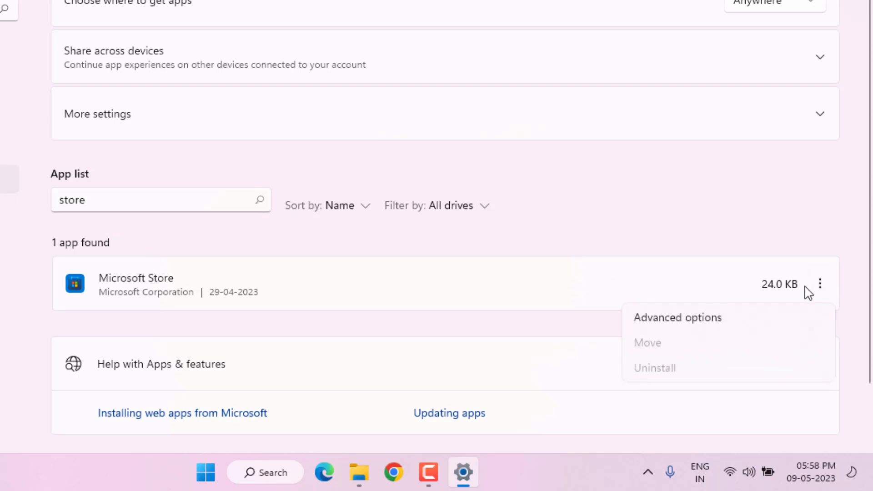
mouse_move(702, 324)
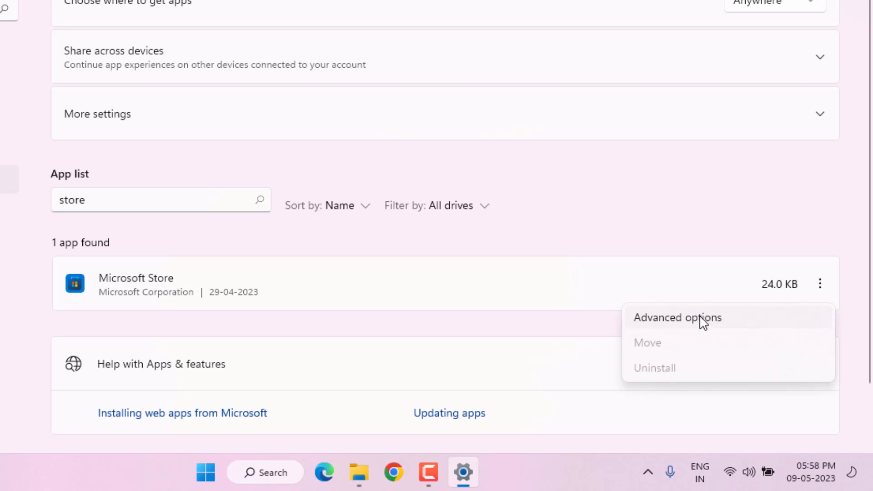
click(677, 317)
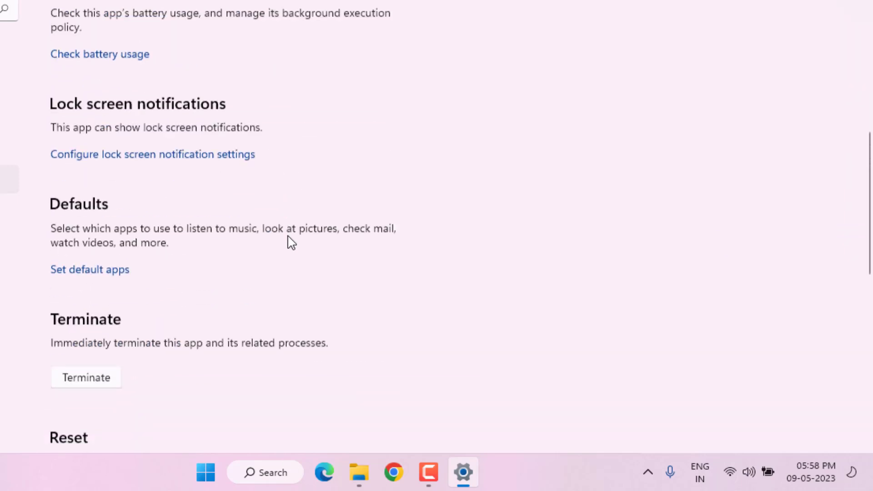
- Scroll to the Reset section and reset Microsoft Store, clearing its data
scroll(down, 3)
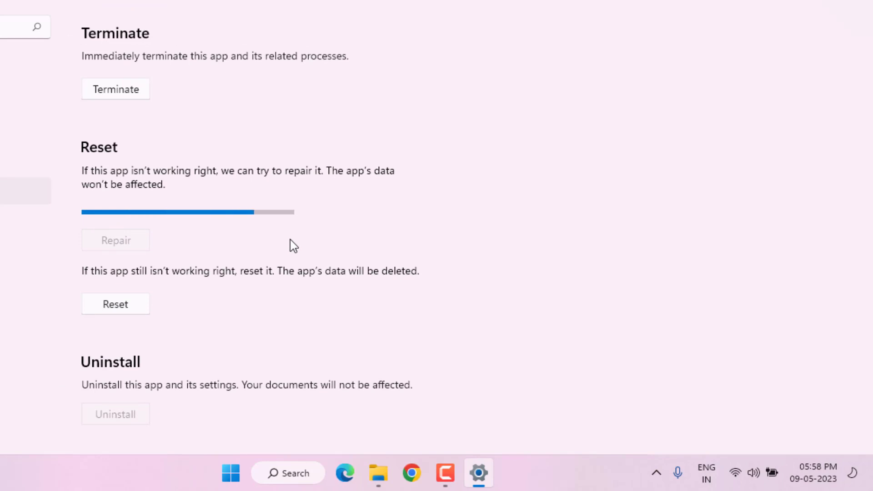
click(115, 303)
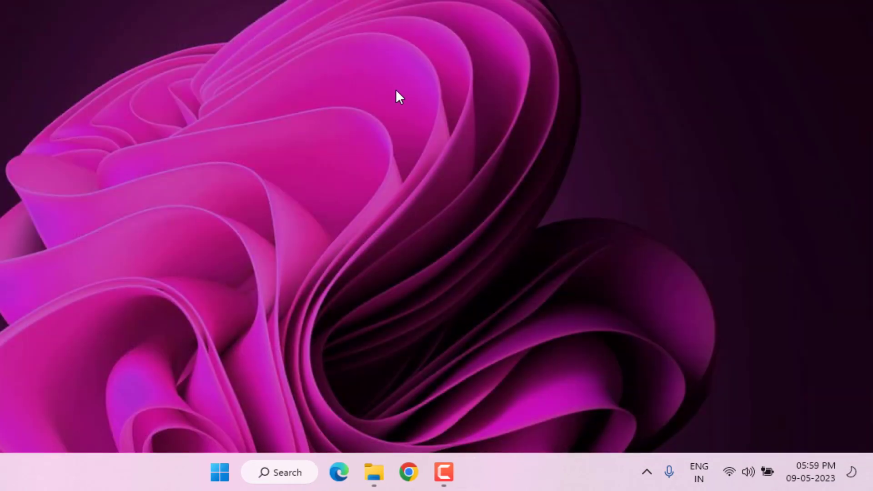
- Search for 'wsreset' and run it as administrator
click(219, 471)
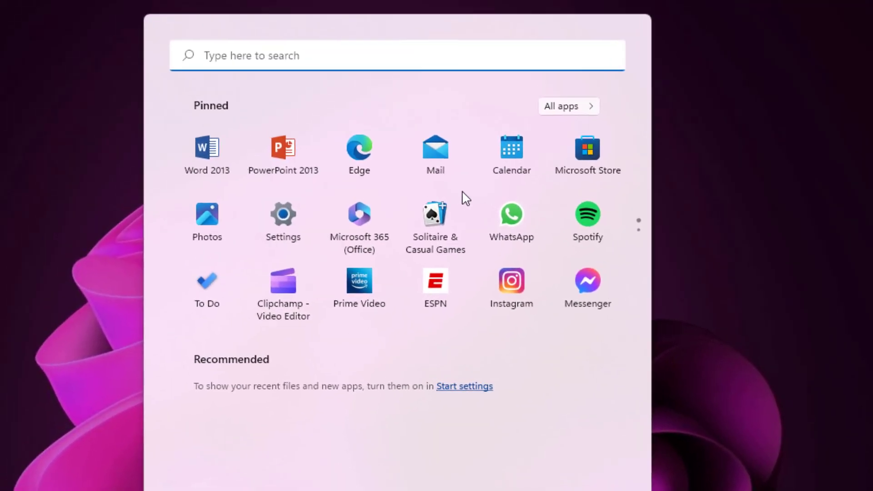
text(wsreset)
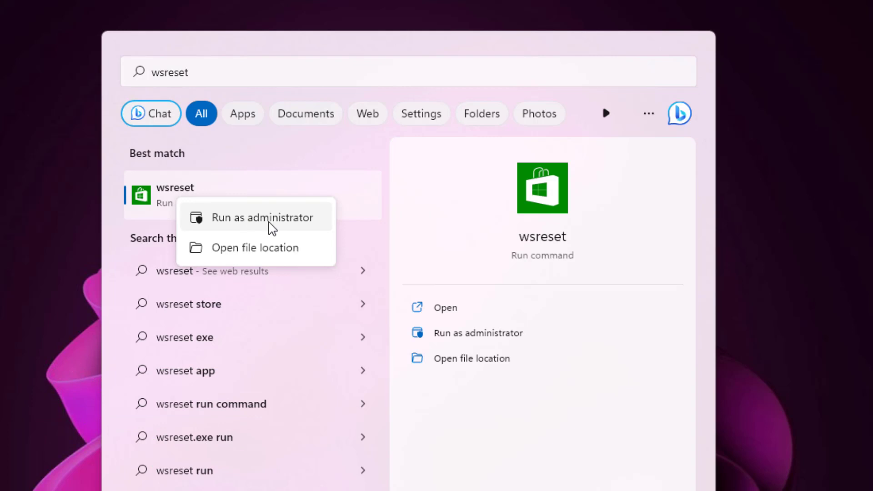
click(260, 218)
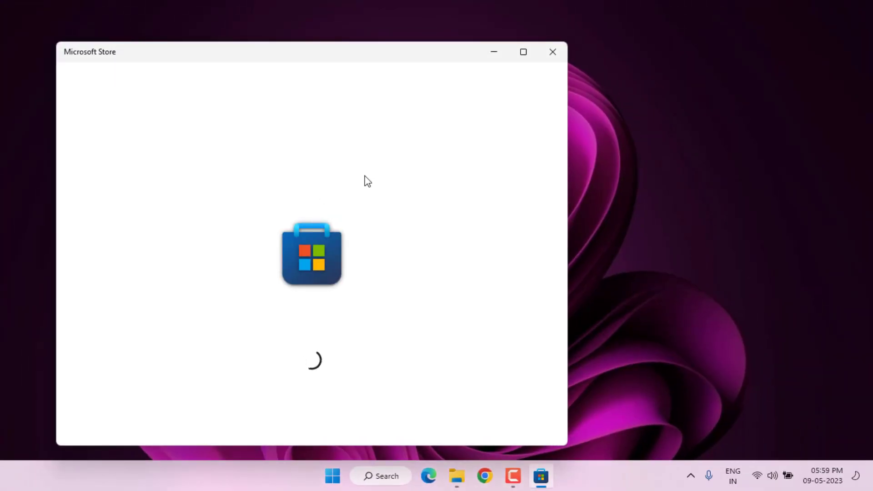
mouse_move(553, 52)
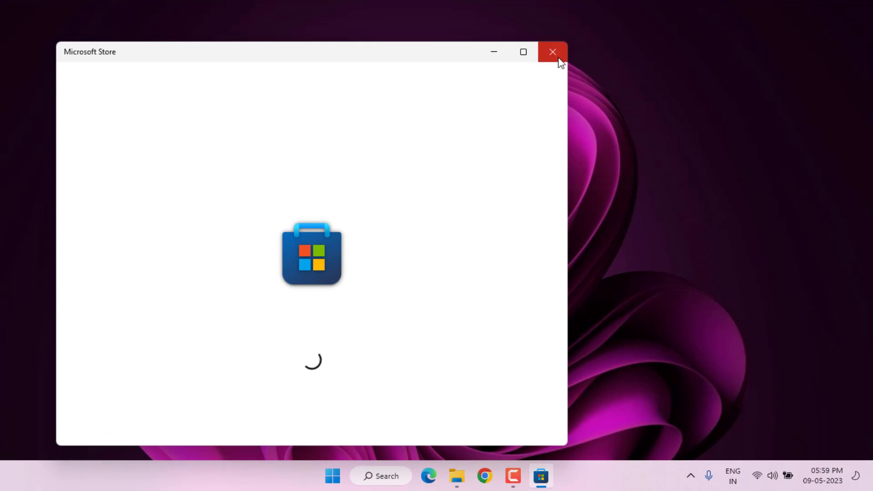
- Close the loading Microsoft Store window
click(552, 52)
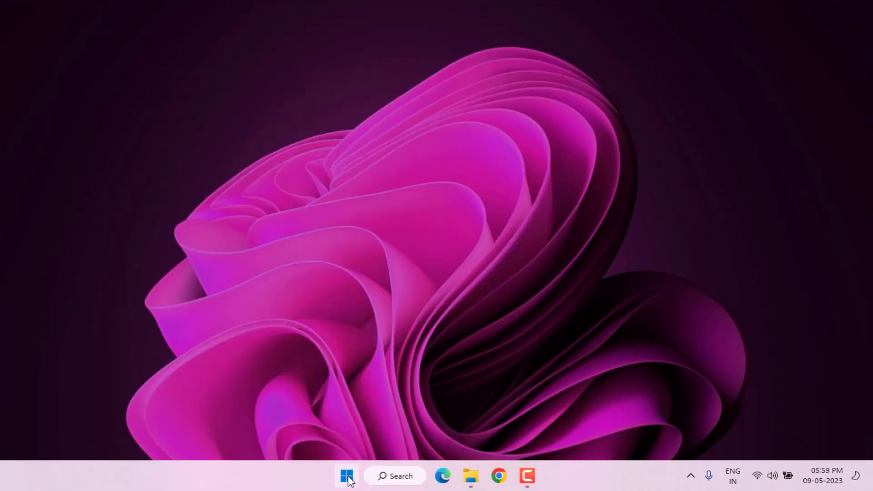
- Reopen Settings on Other troubleshooters, scrolled down to Windows Store Apps
click(346, 476)
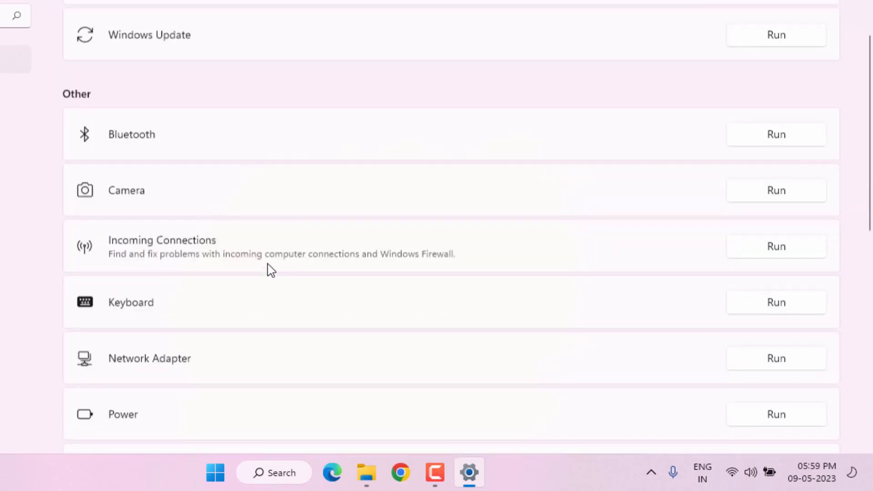
scroll(down, 3)
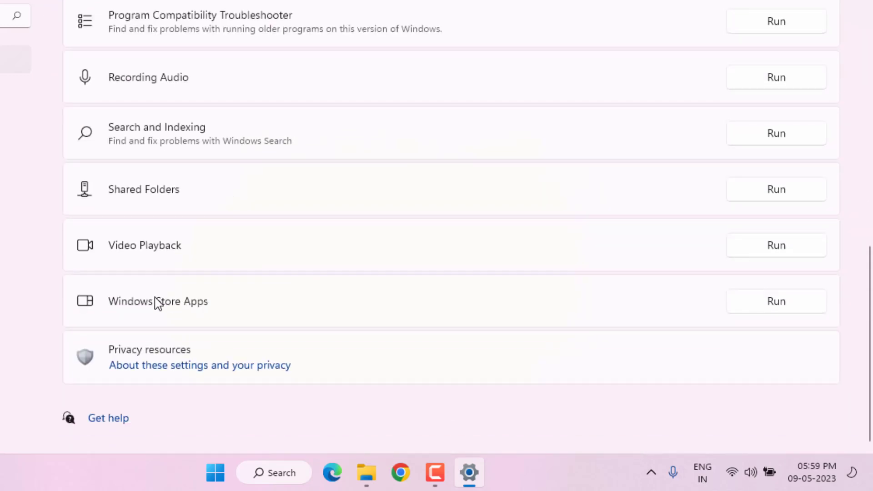
mouse_move(374, 310)
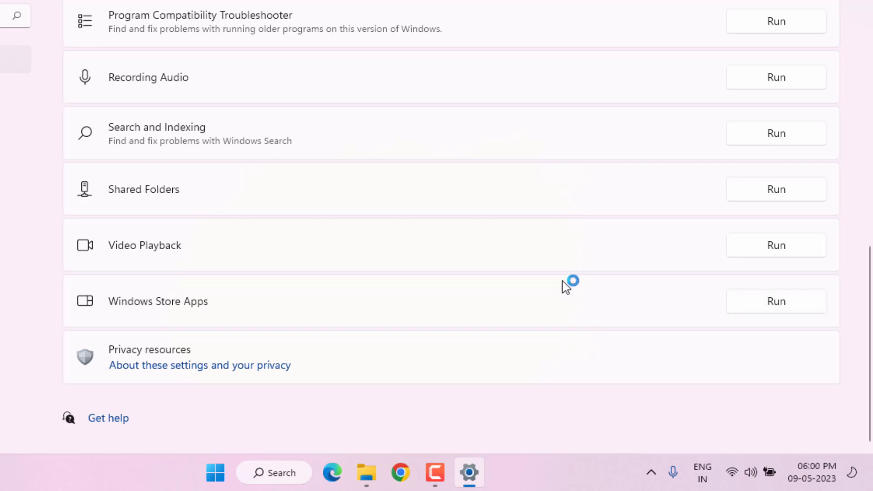
- Run the Windows Store Apps troubleshooter and cancel its Microsoft account sign-in prompt
click(775, 301)
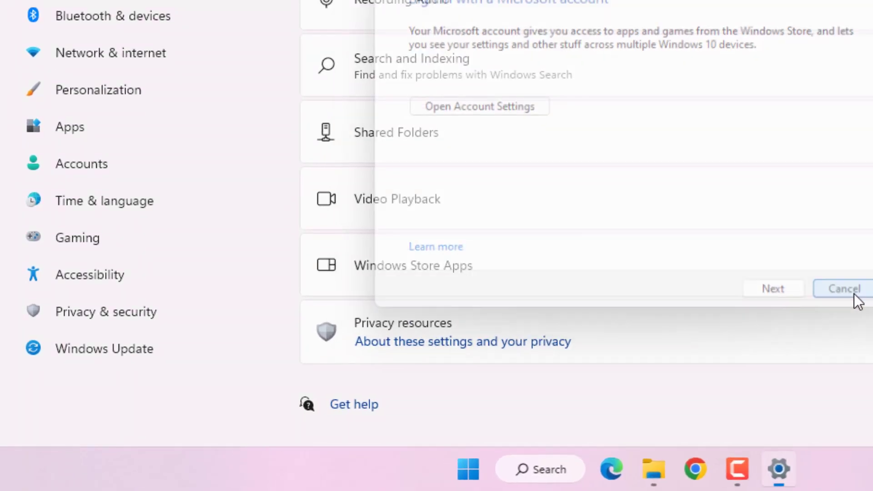
click(842, 288)
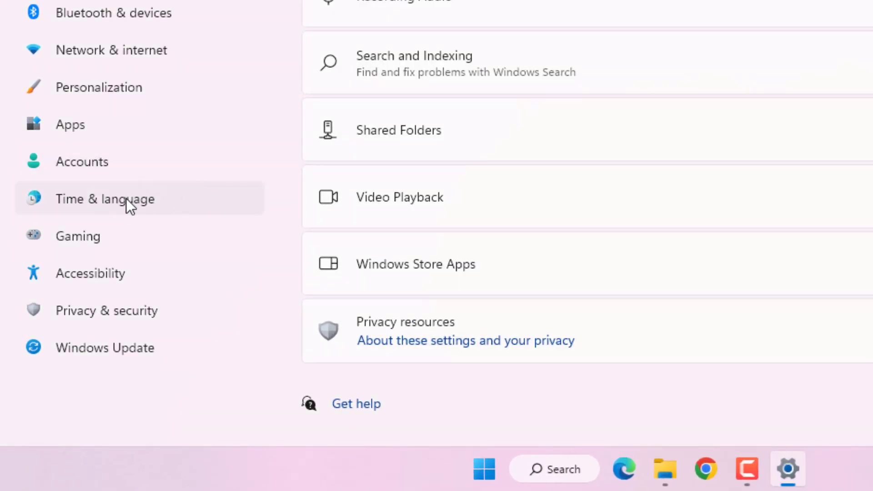
mouse_move(75, 217)
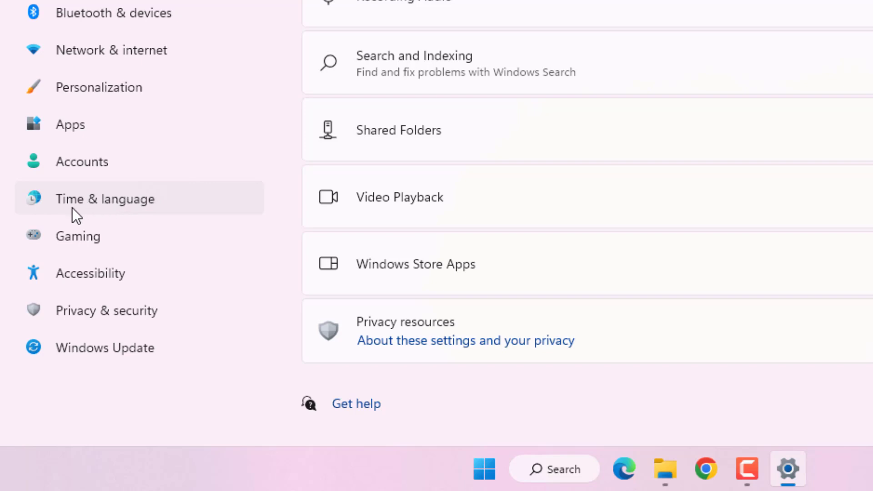